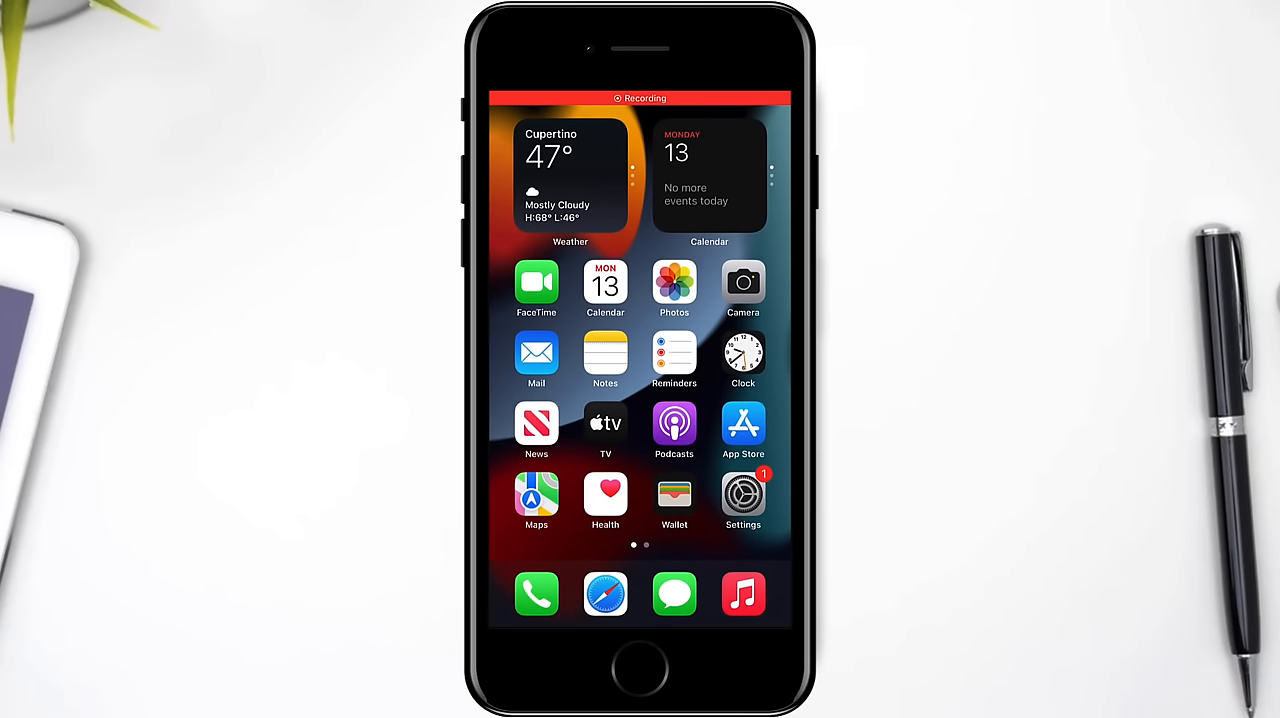
Open Settings' General page and scroll down to Keyboard and Language & Region
left_click(742, 494)
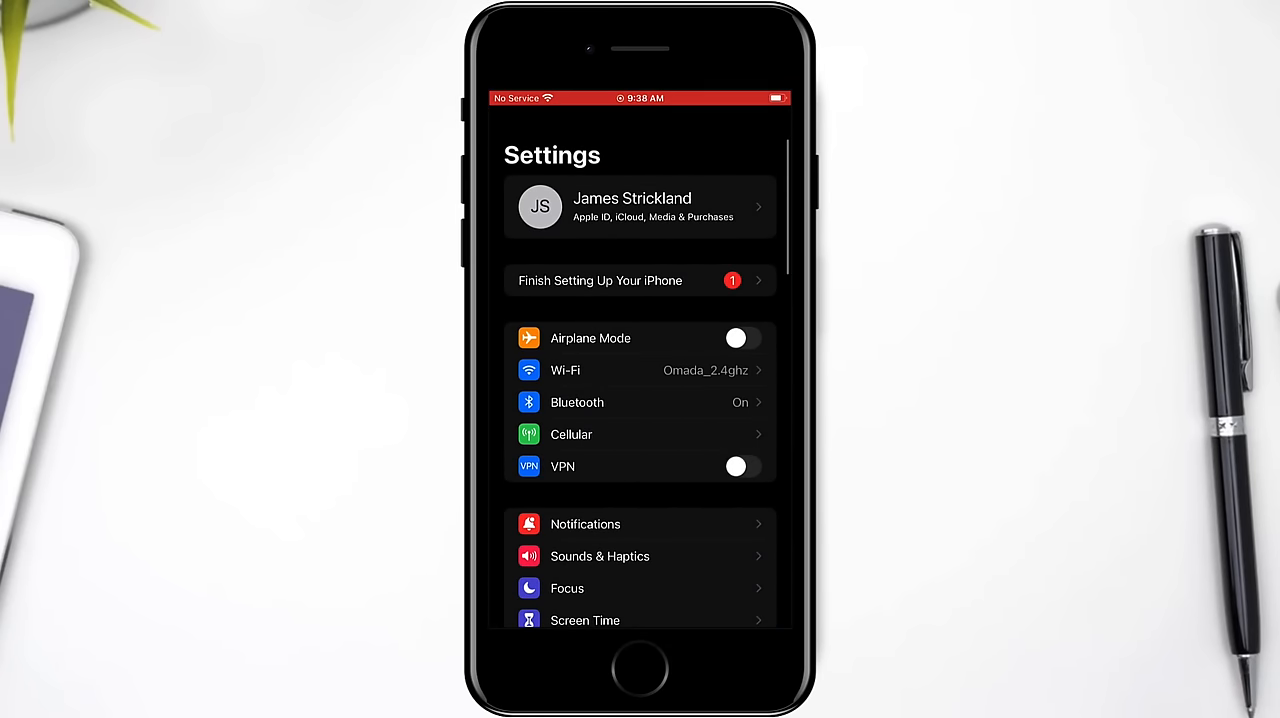
scroll("down", 3)
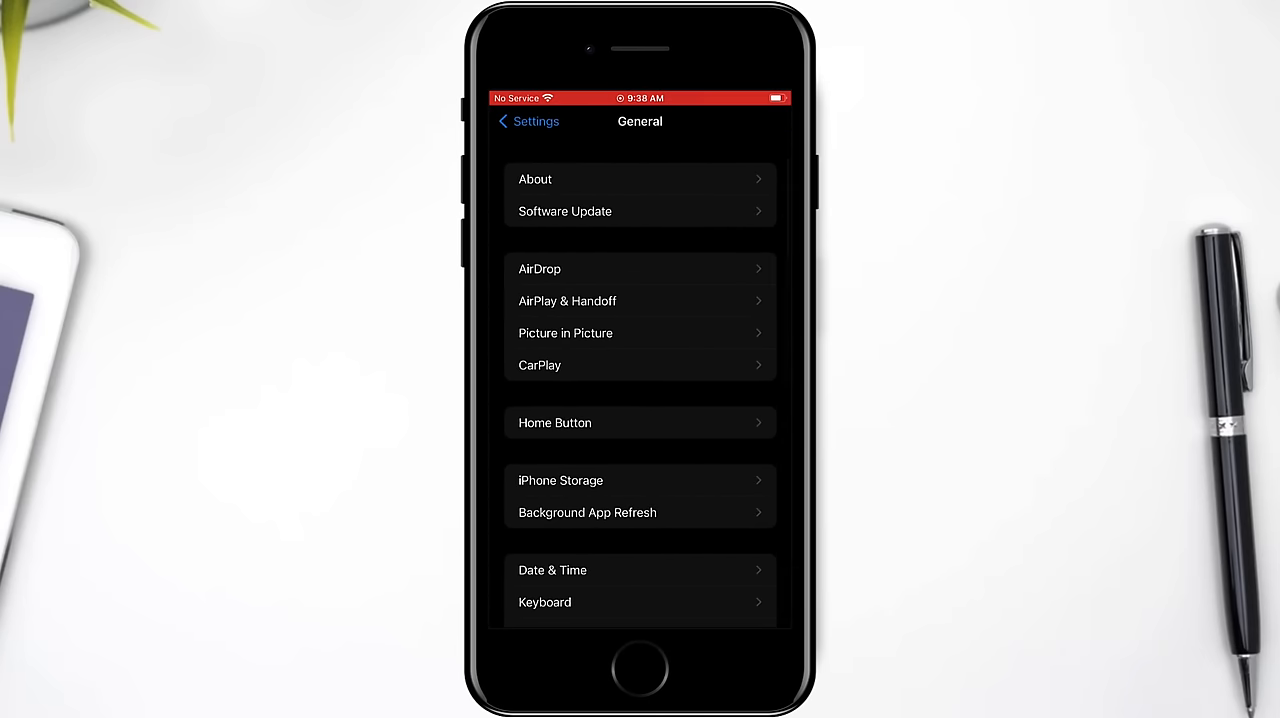
scroll("down", 3)
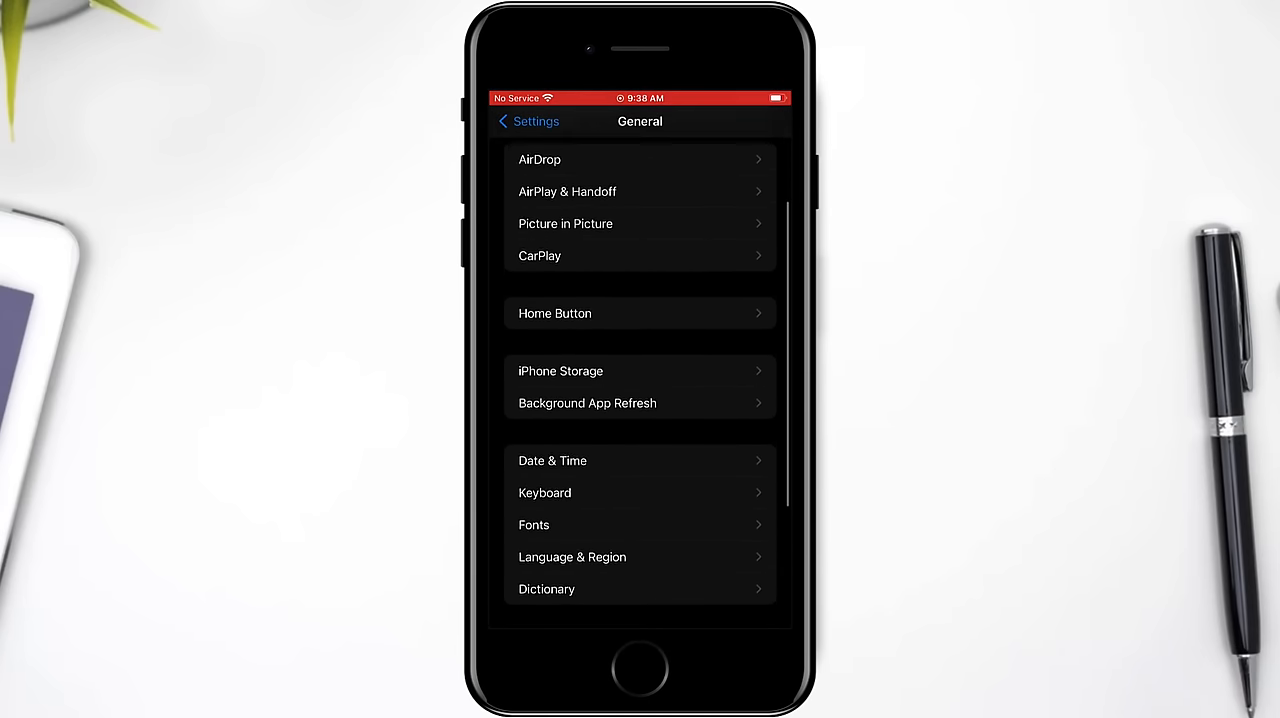
View the per-app Background App Refresh switches, then return toward the profile download prompt
left_click(587, 403)
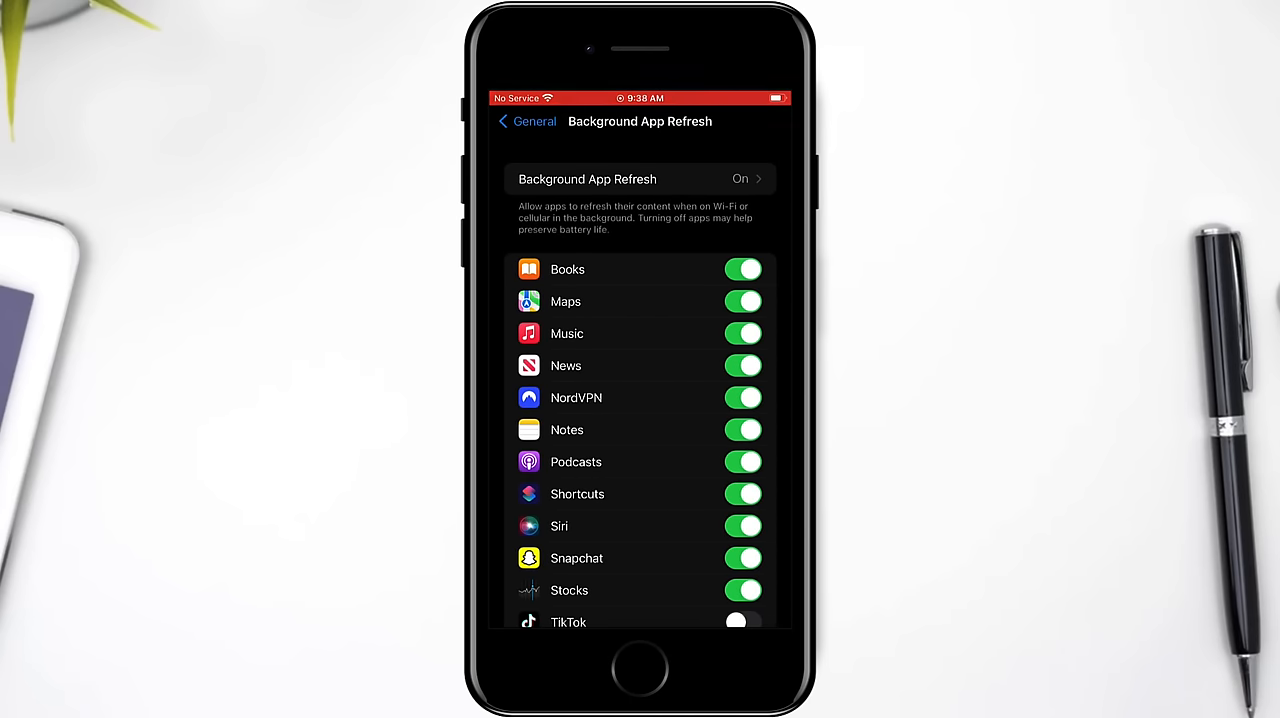
left_click(640, 179)
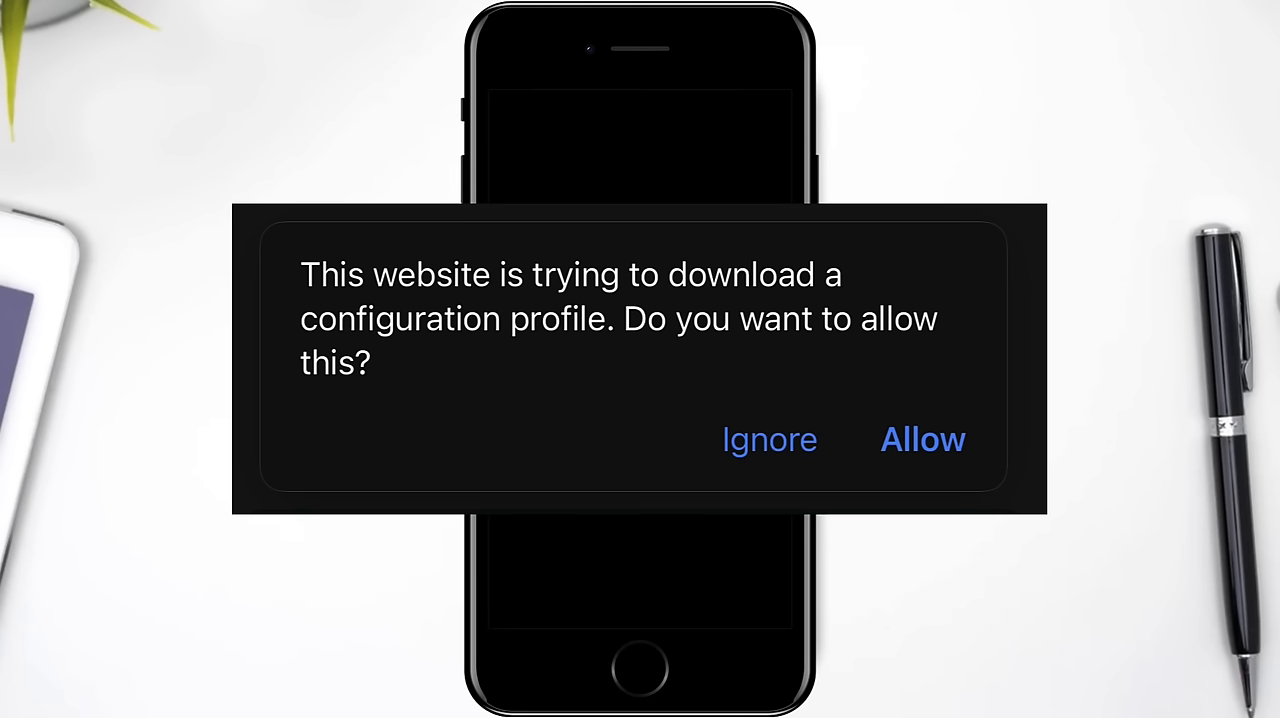
Allow the Buckshot Roulette profile download, install it from Profile Downloaded, and tap Done
left_click(921, 439)
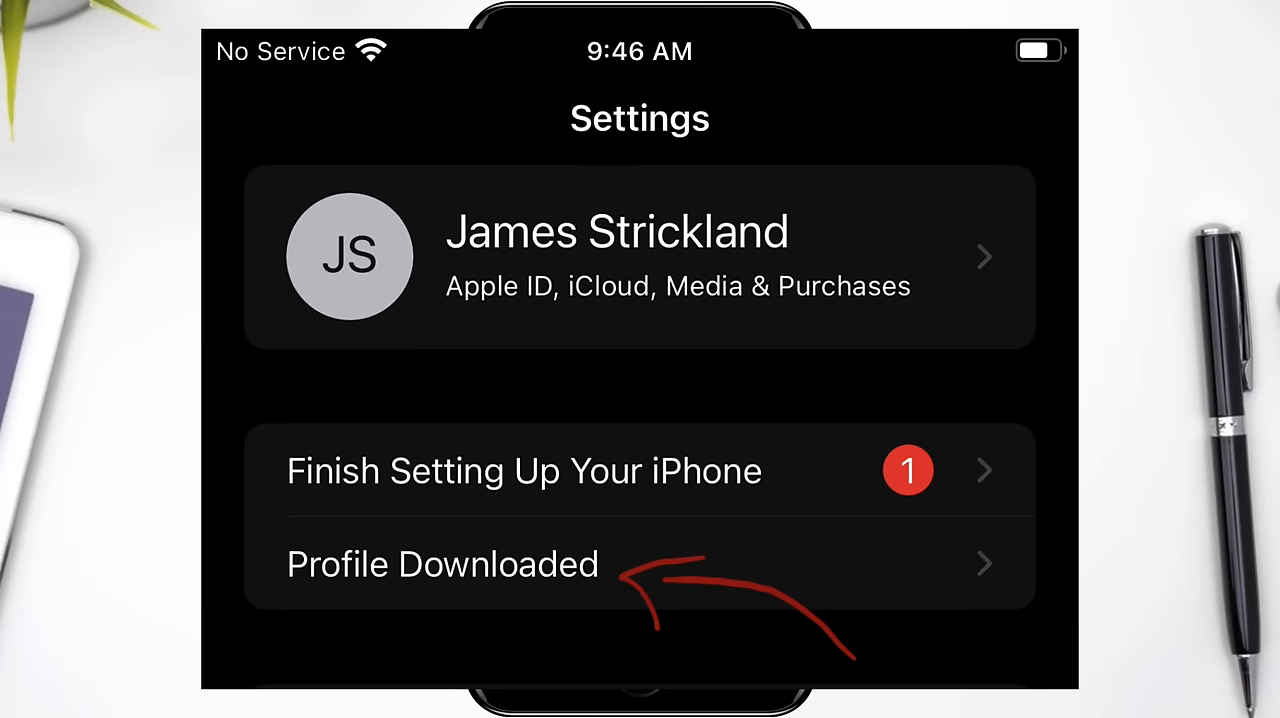
left_click(442, 563)
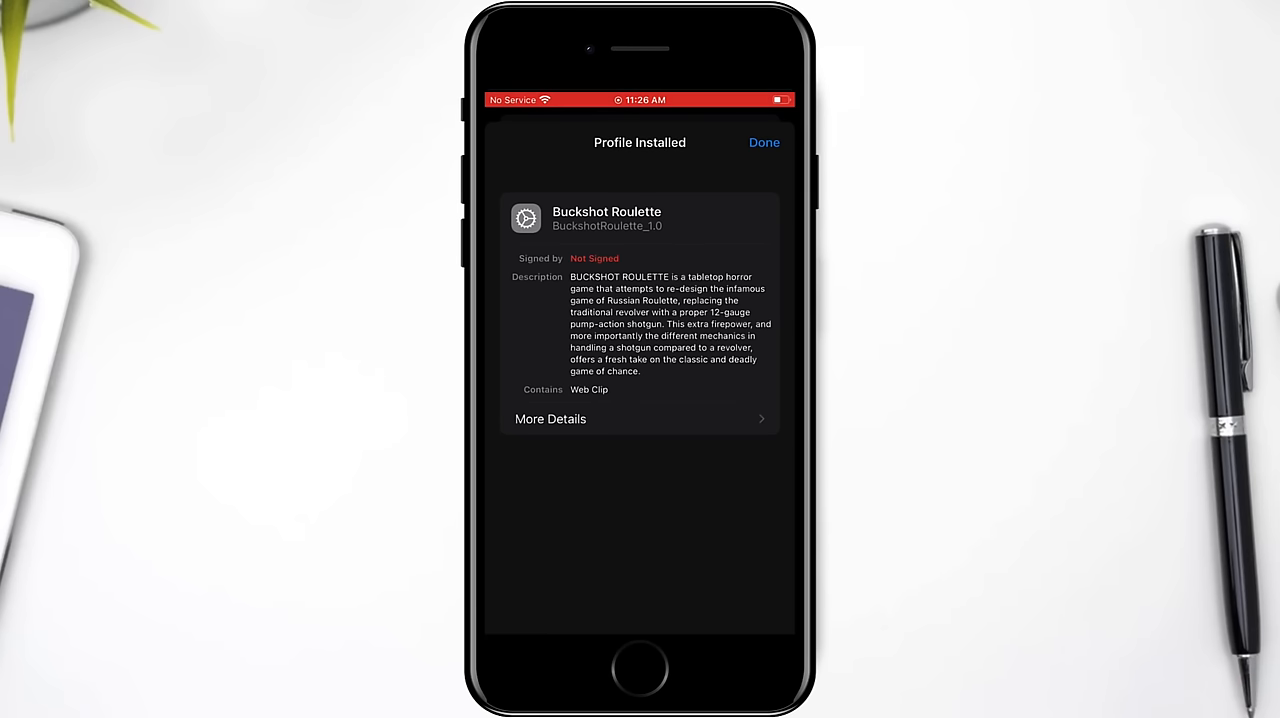
left_click(763, 142)
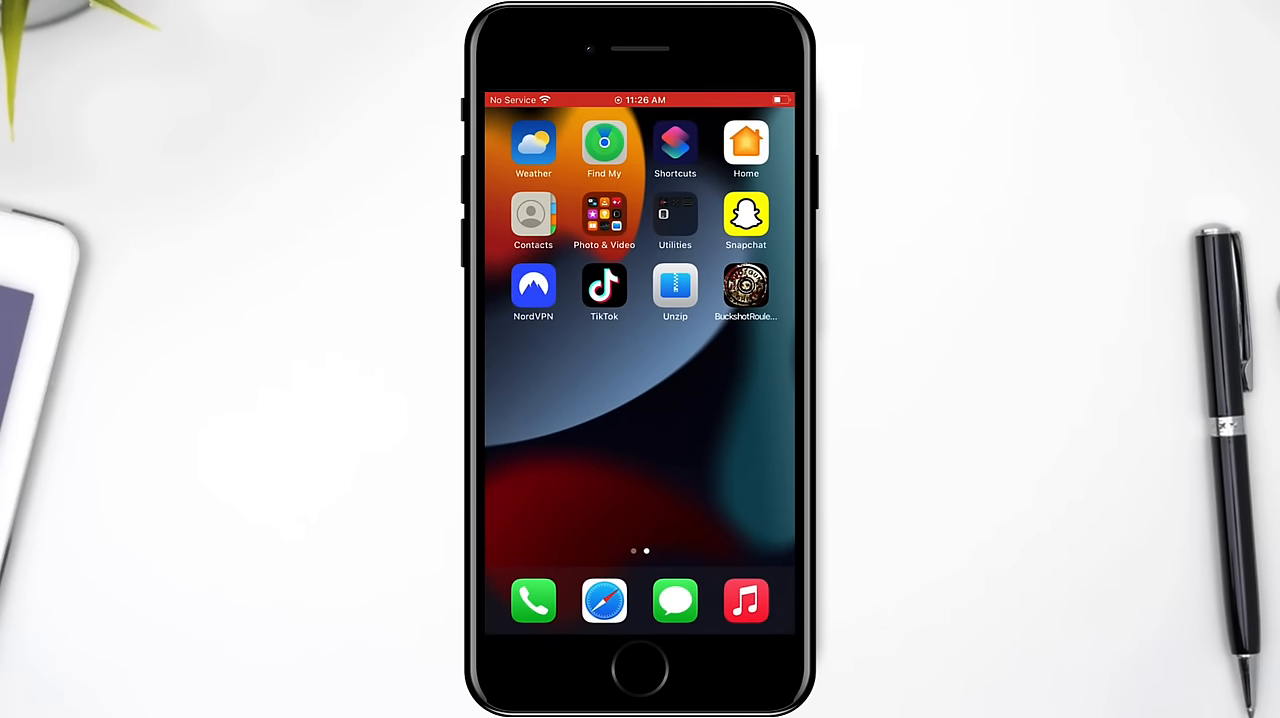